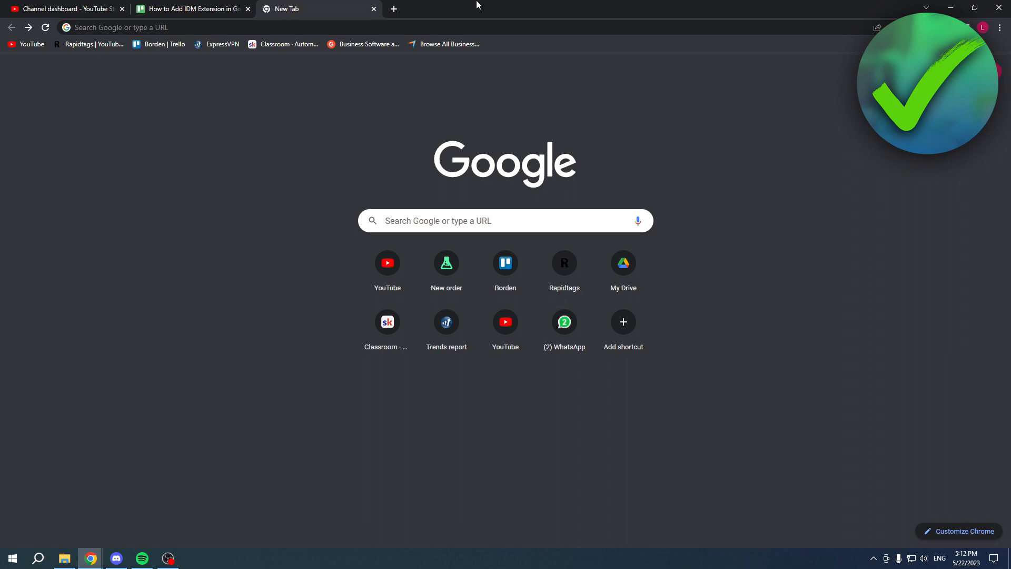
# Focus the address bar so recent search suggestions appear
pyautogui.click(1000, 27)
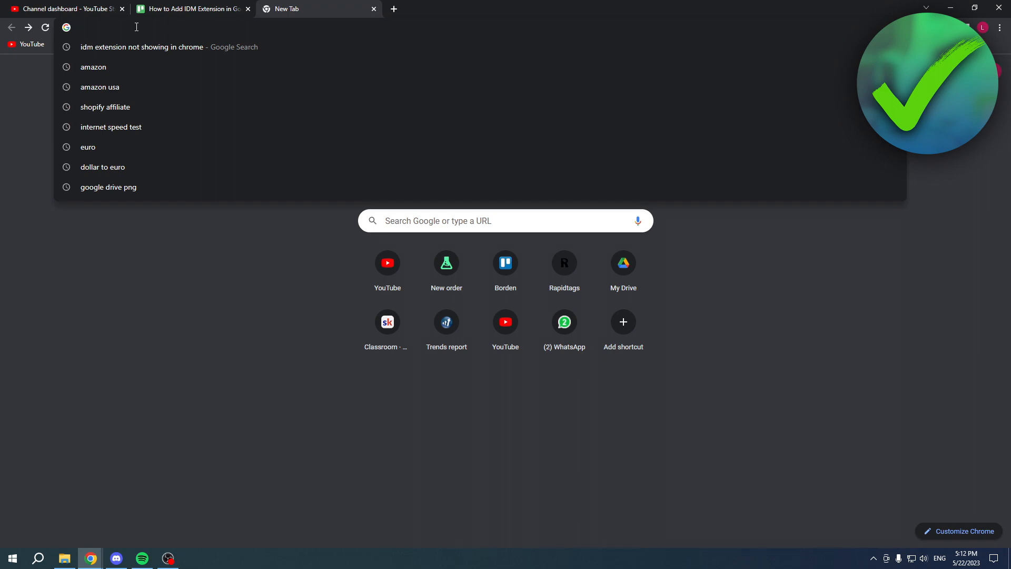
# Search for 'idm extension not showing in chrome' and skim the results
pyautogui.click(140, 47)
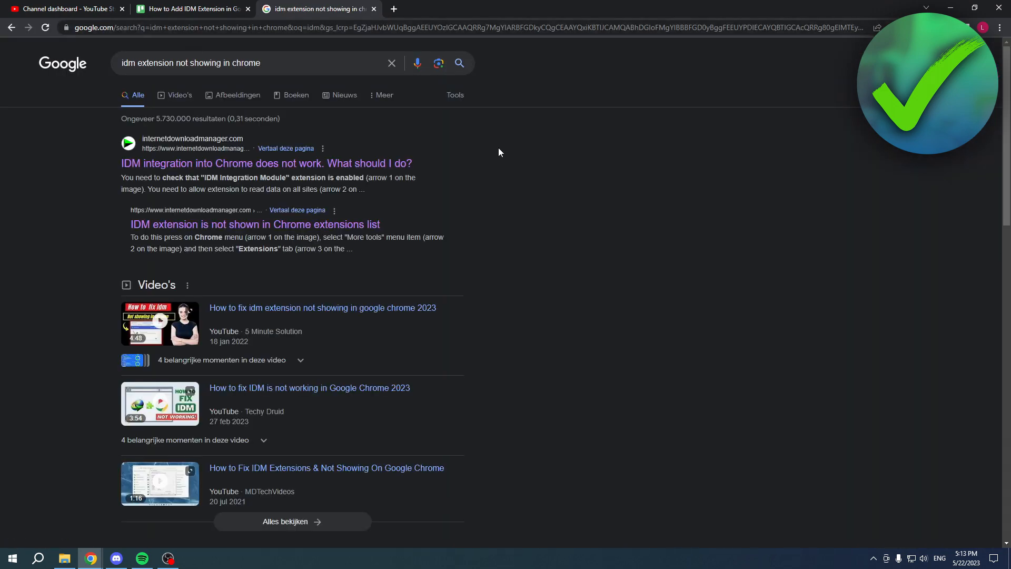
pyautogui.moveTo(93, 146)
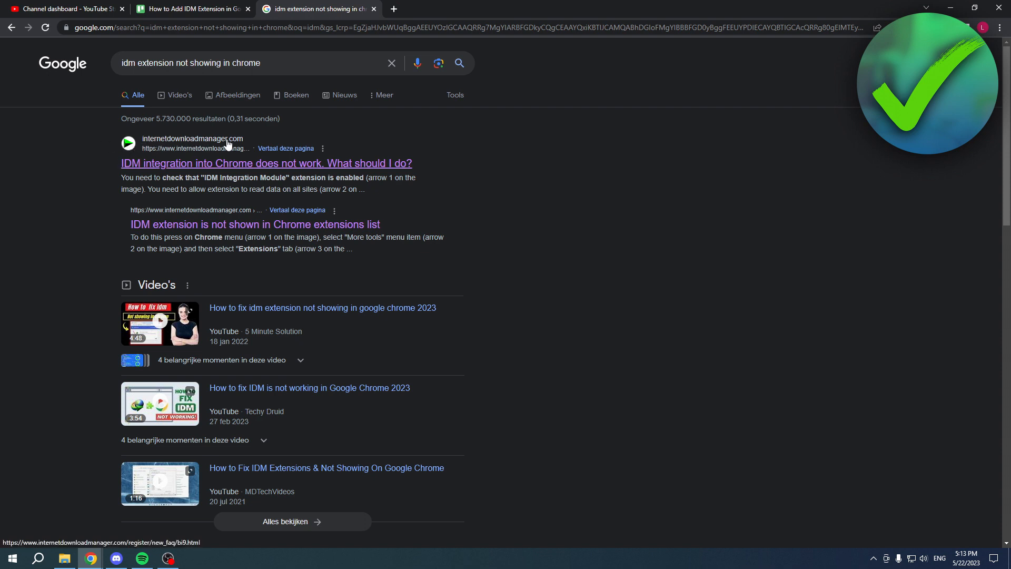
pyautogui.moveTo(258, 174)
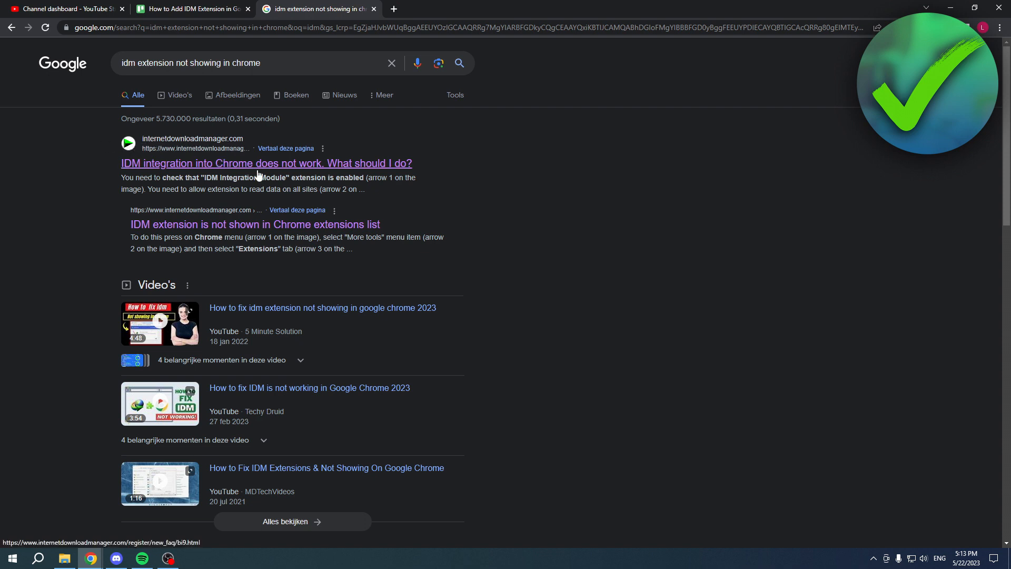
pyautogui.scroll(-3)
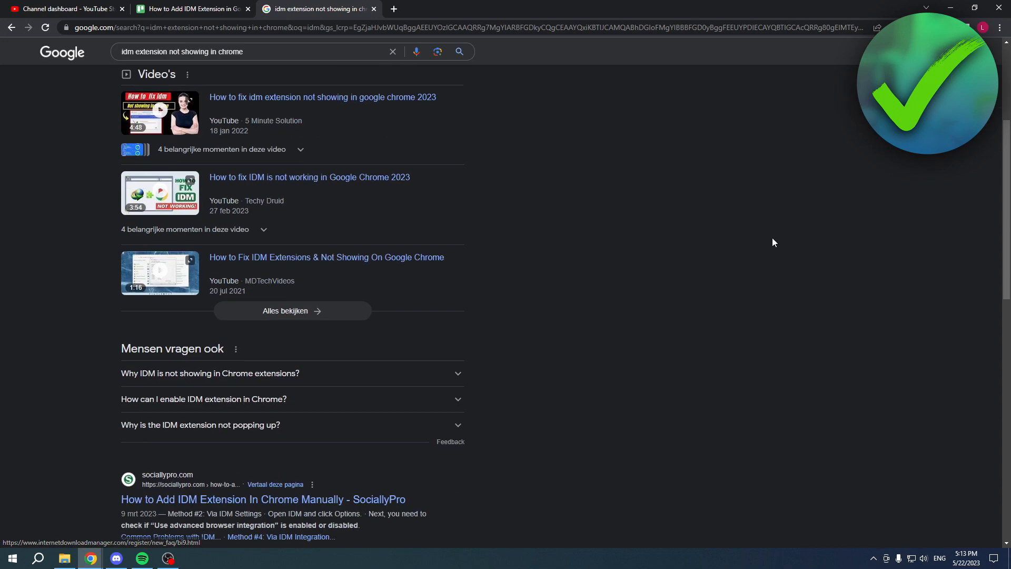
pyautogui.scroll(-3)
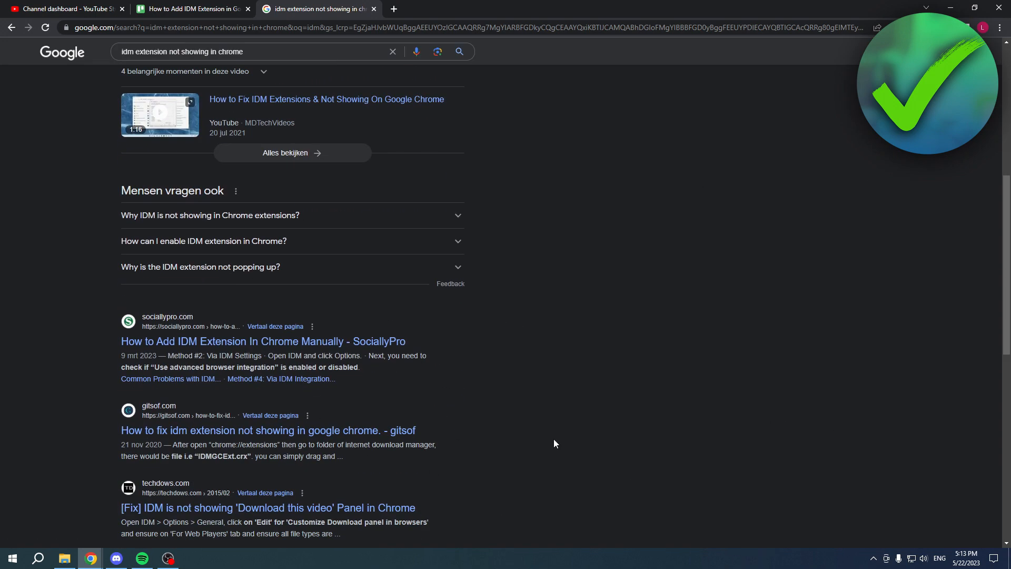
pyautogui.scroll(3)
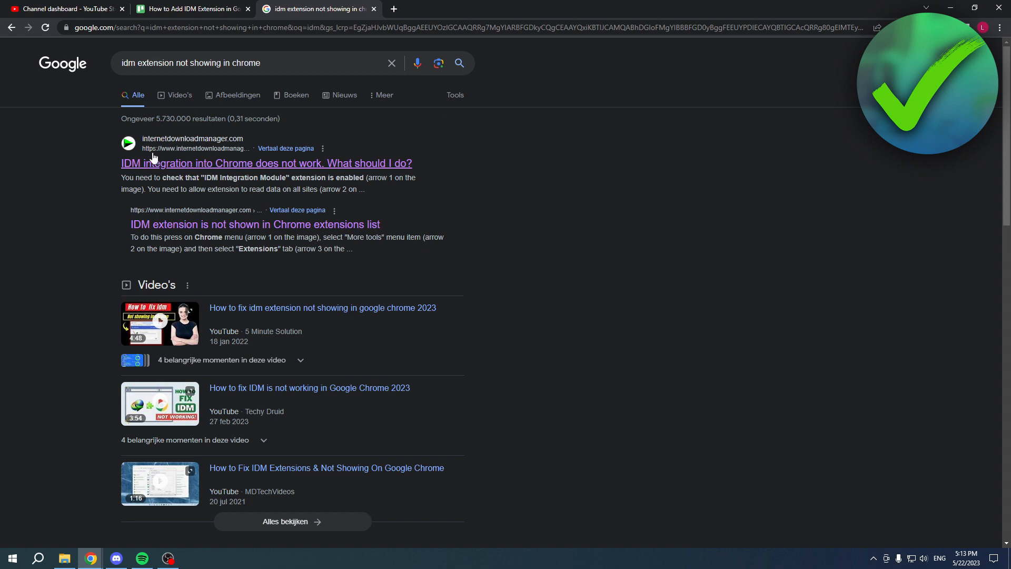
# Open the internetdownloadmanager.com Chrome Browser Integration help article from the results
pyautogui.click(265, 163)
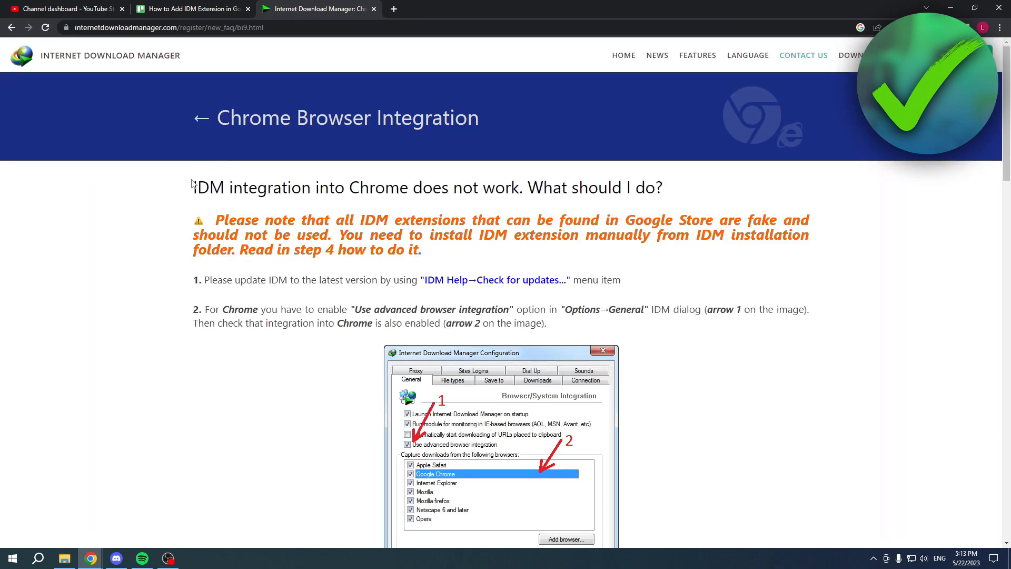
pyautogui.moveTo(217, 222)
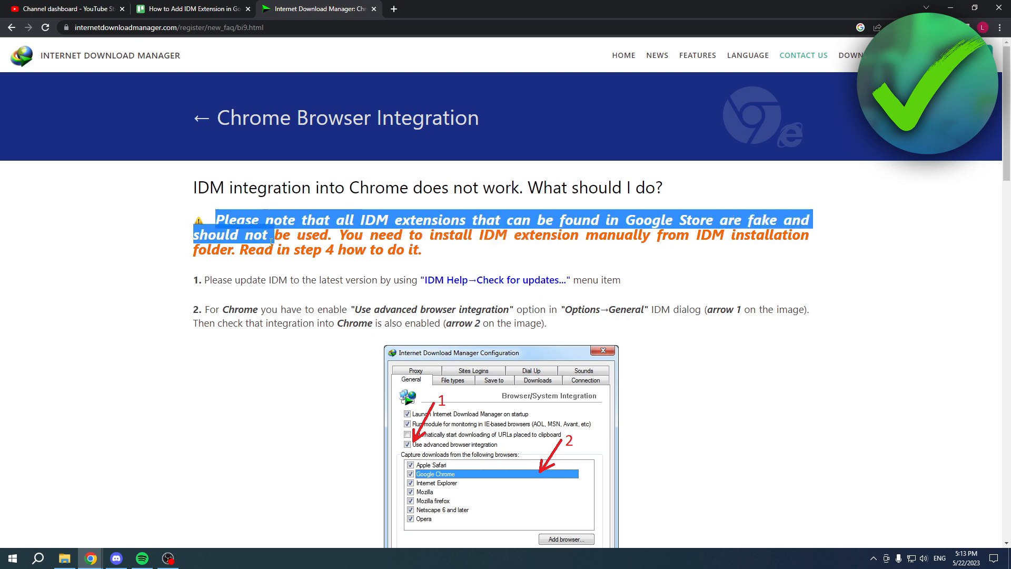
pyautogui.click(435, 237)
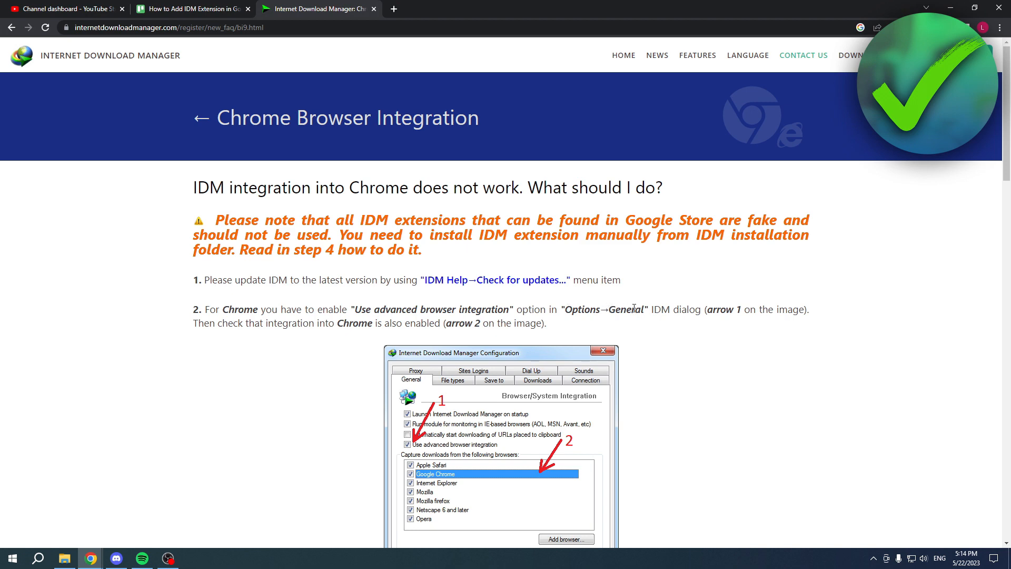
pyautogui.scroll(-3)
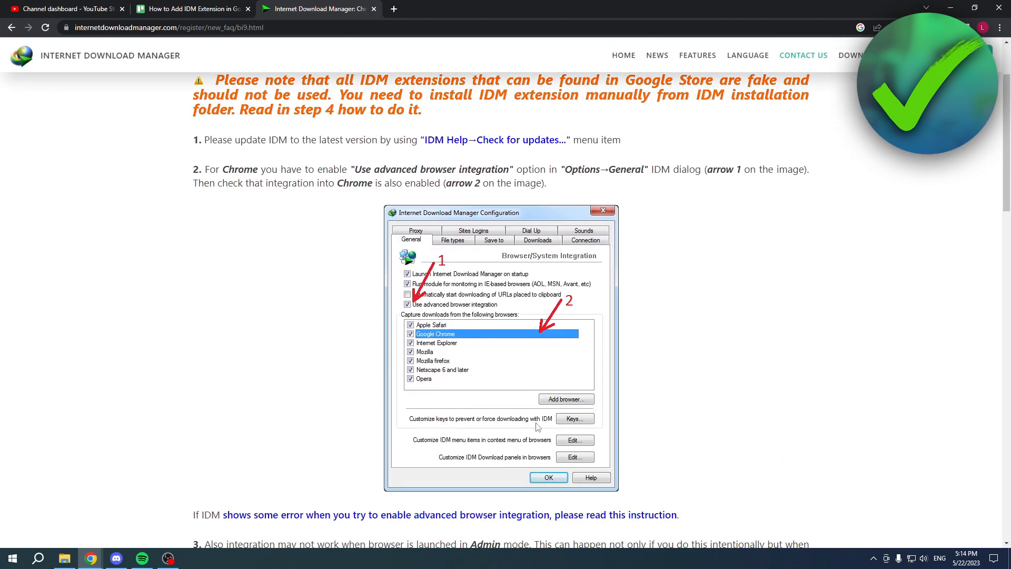
pyautogui.scroll(-3)
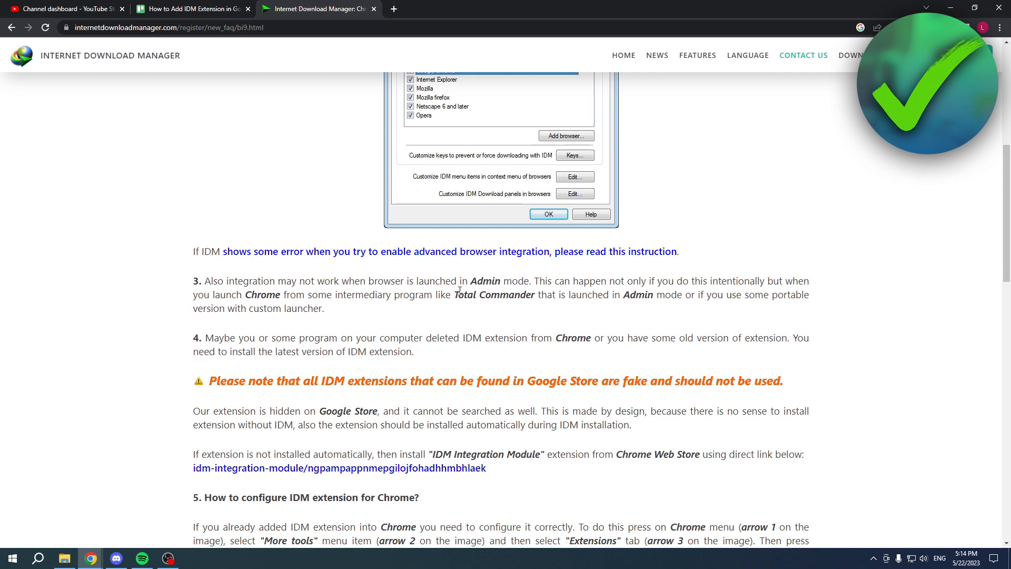
pyautogui.moveTo(639, 286)
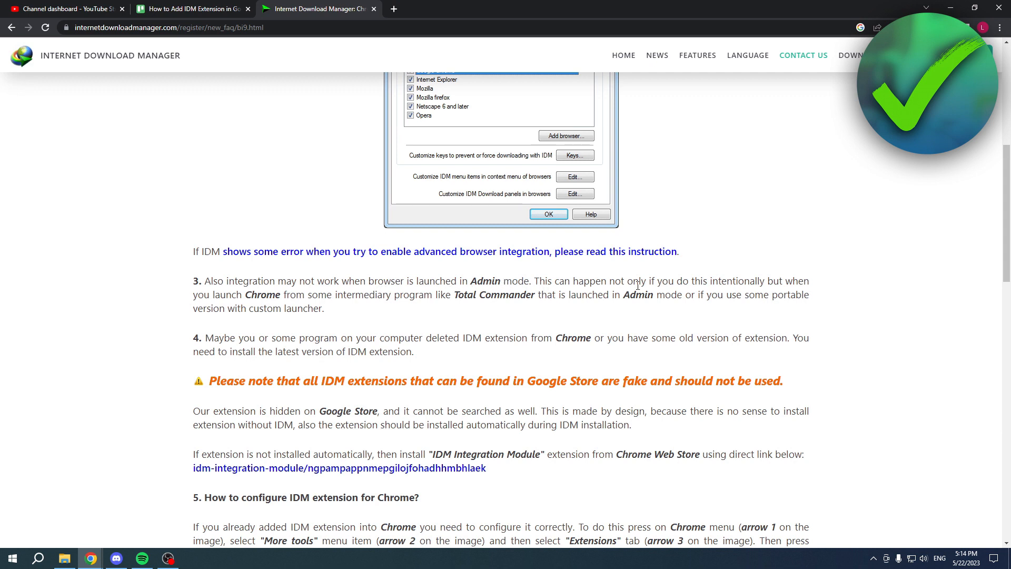
pyautogui.moveTo(207, 340)
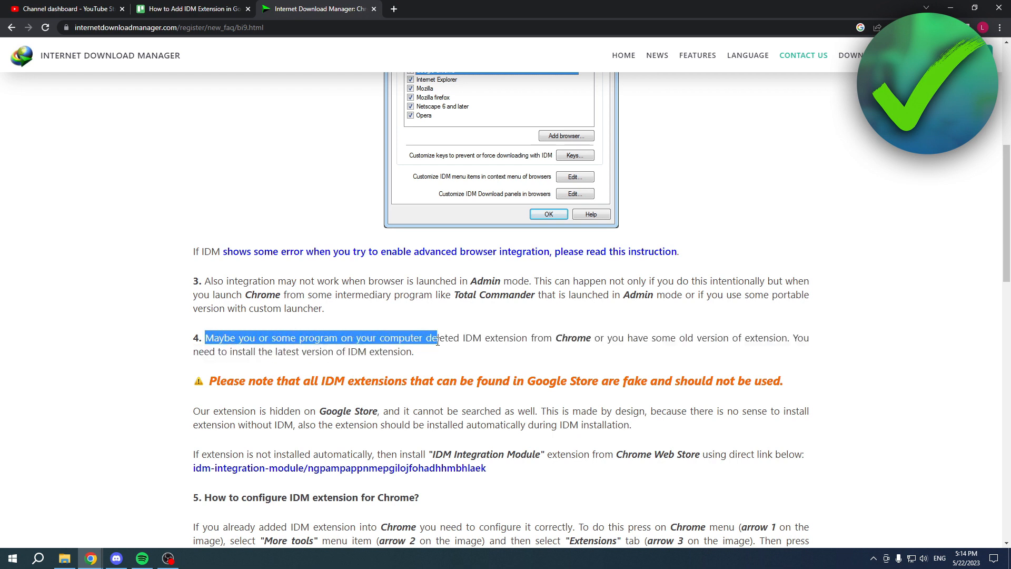
pyautogui.click(545, 336)
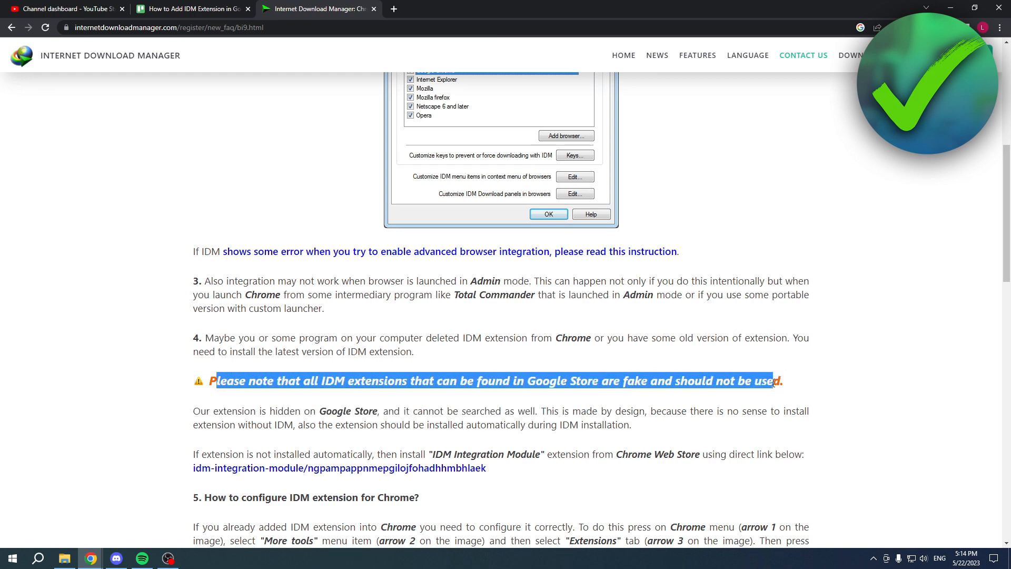
pyautogui.scroll(-3)
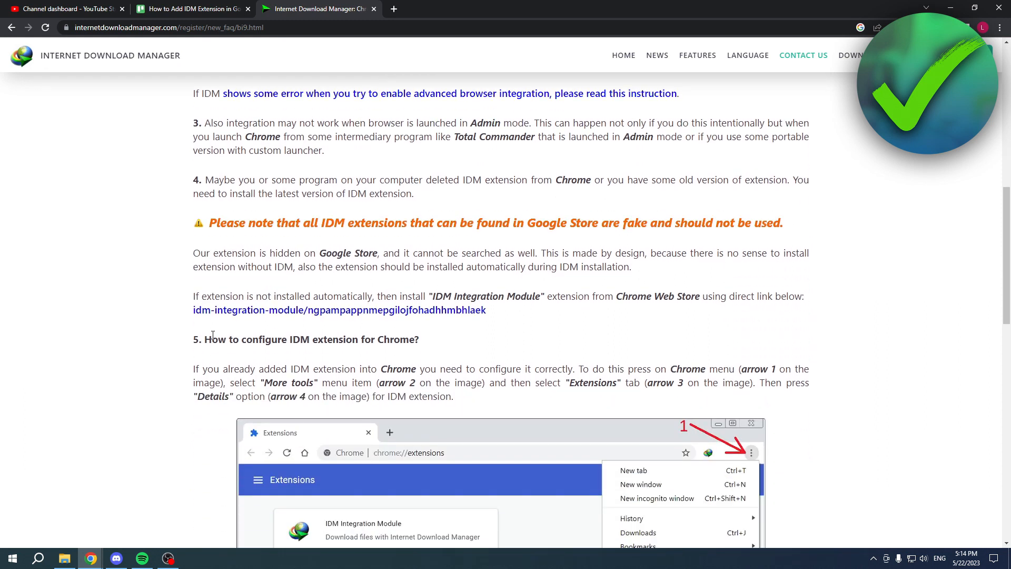
pyautogui.moveTo(294, 313)
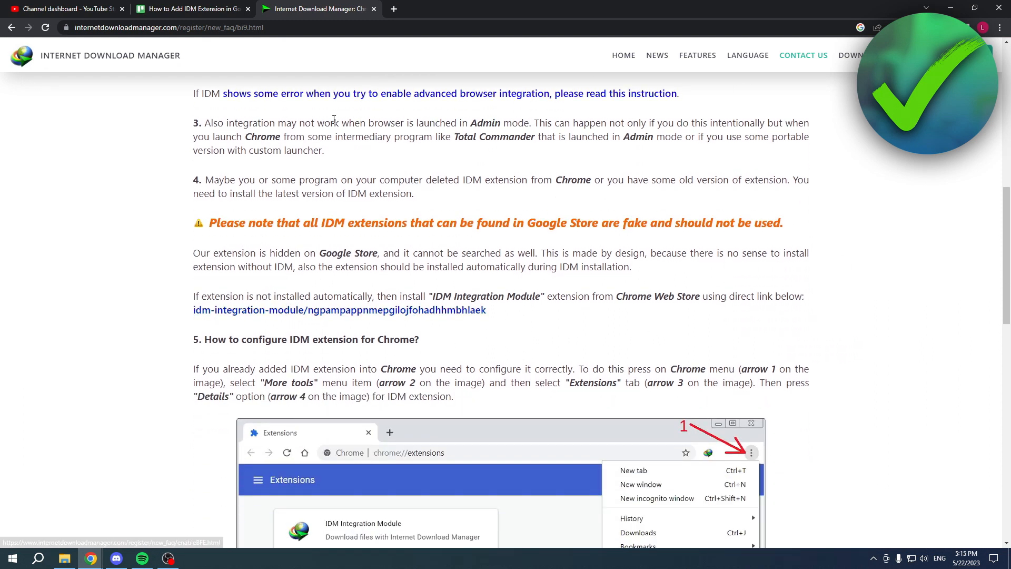
pyautogui.moveTo(257, 316)
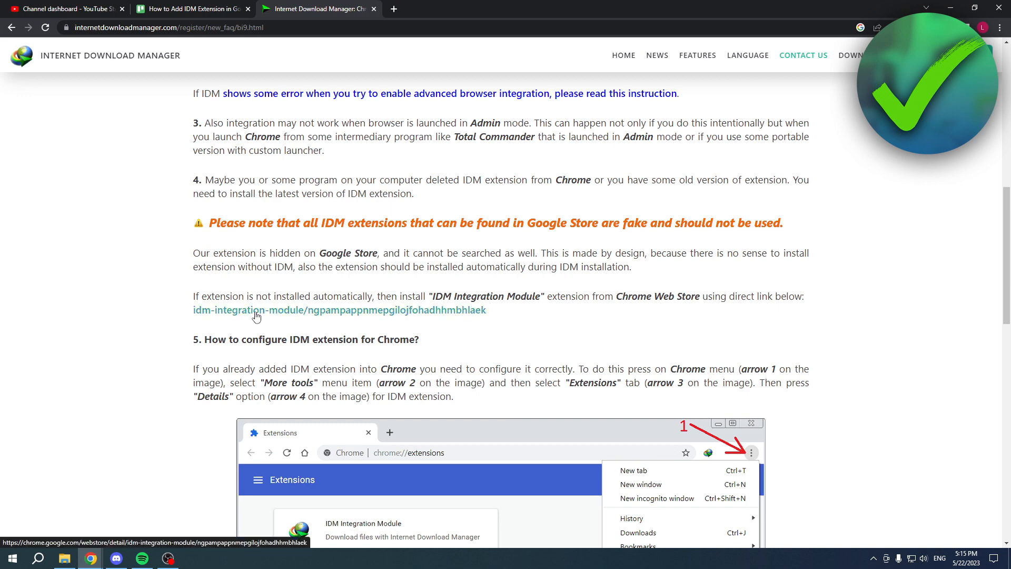
# Follow the help page's direct link to the IDM Integration Module Chrome Web Store listing
pyautogui.click(338, 310)
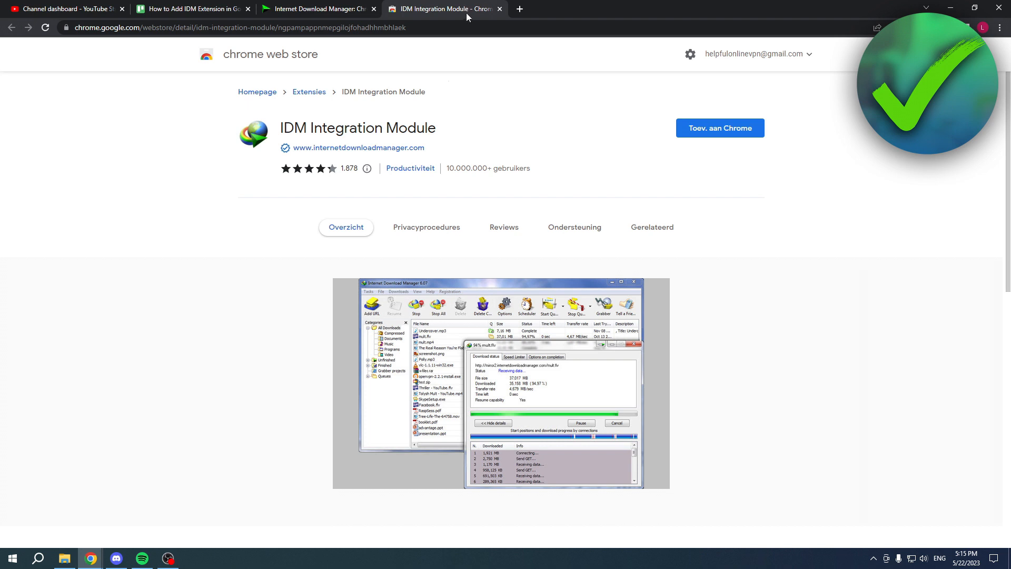
pyautogui.moveTo(432, 109)
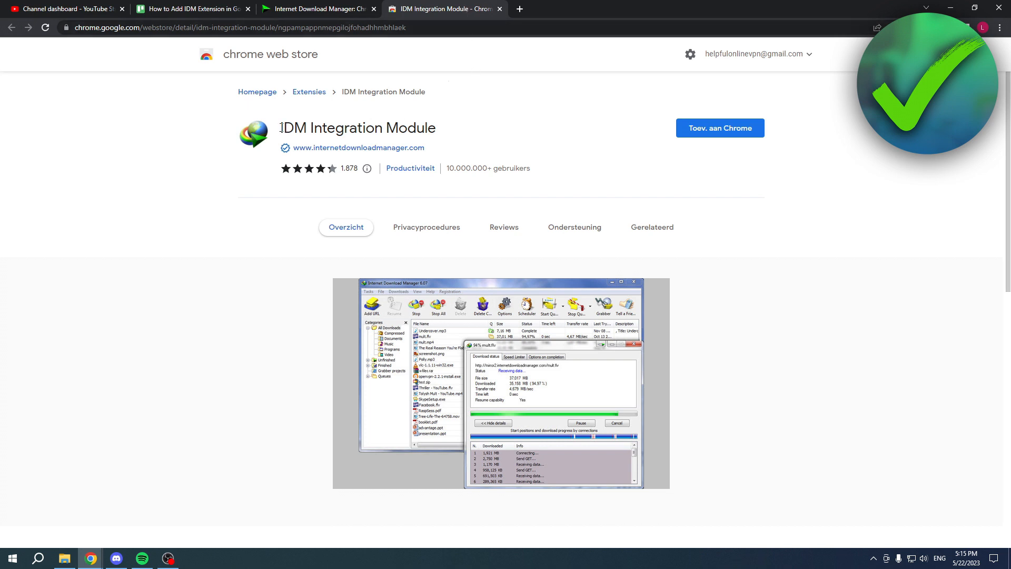
pyautogui.doubleClick(357, 128)
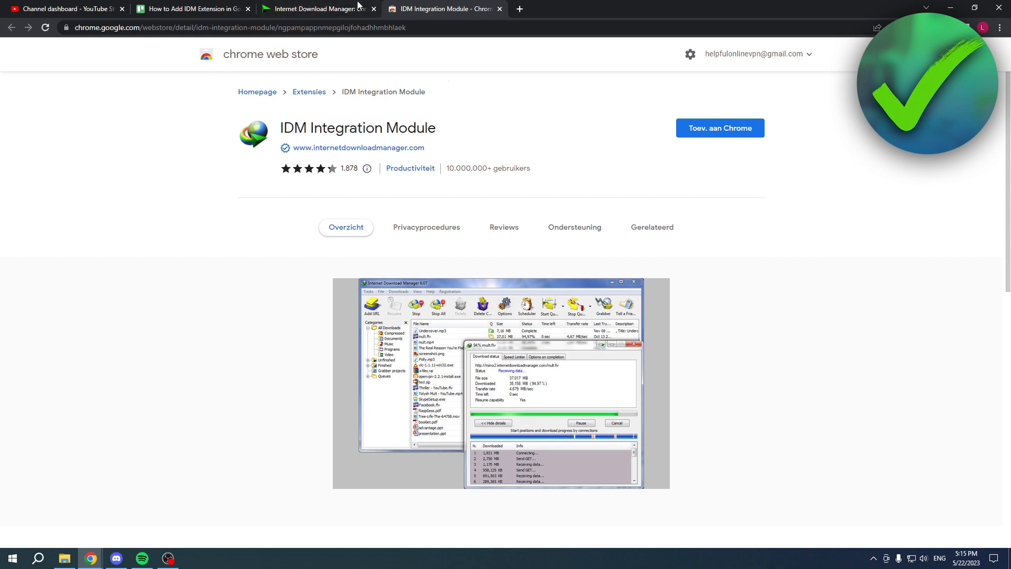
pyautogui.click(316, 9)
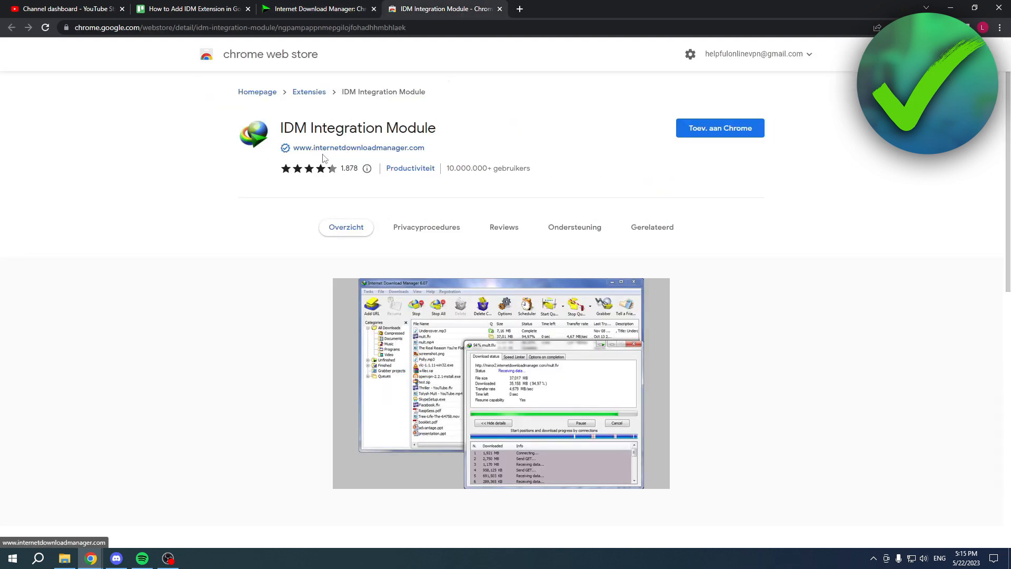
pyautogui.click(358, 147)
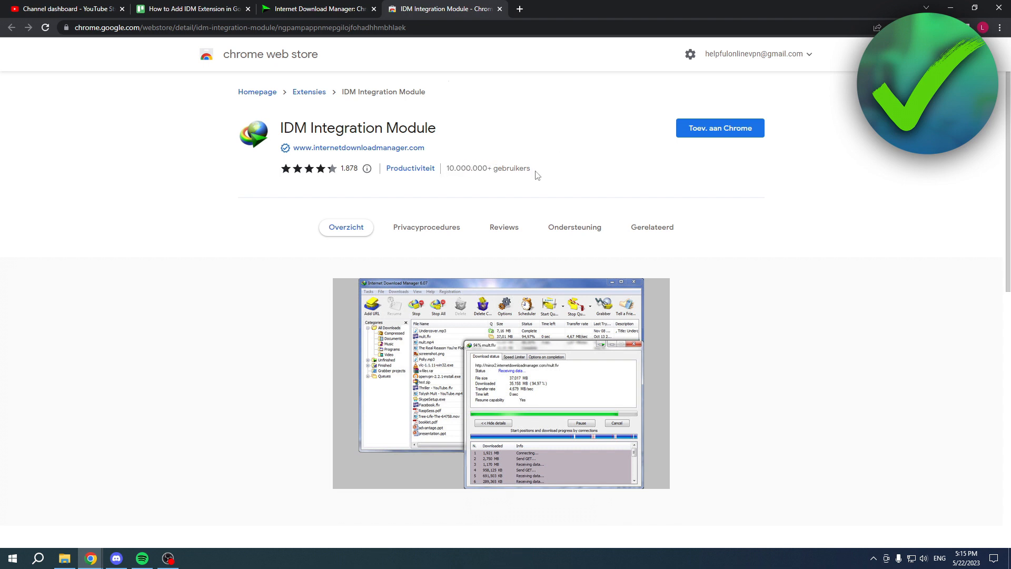
pyautogui.moveTo(721, 146)
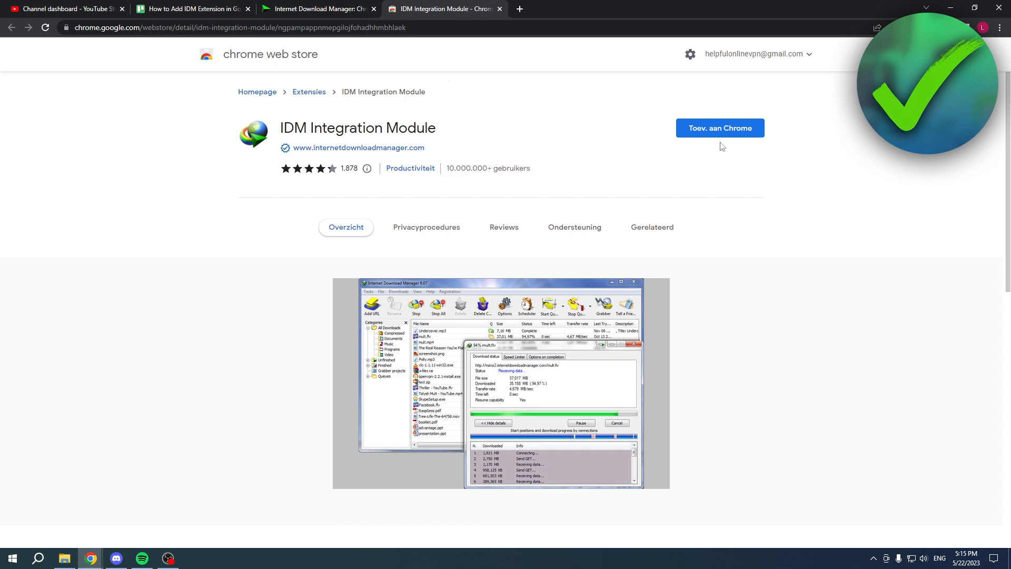
pyautogui.moveTo(720, 128)
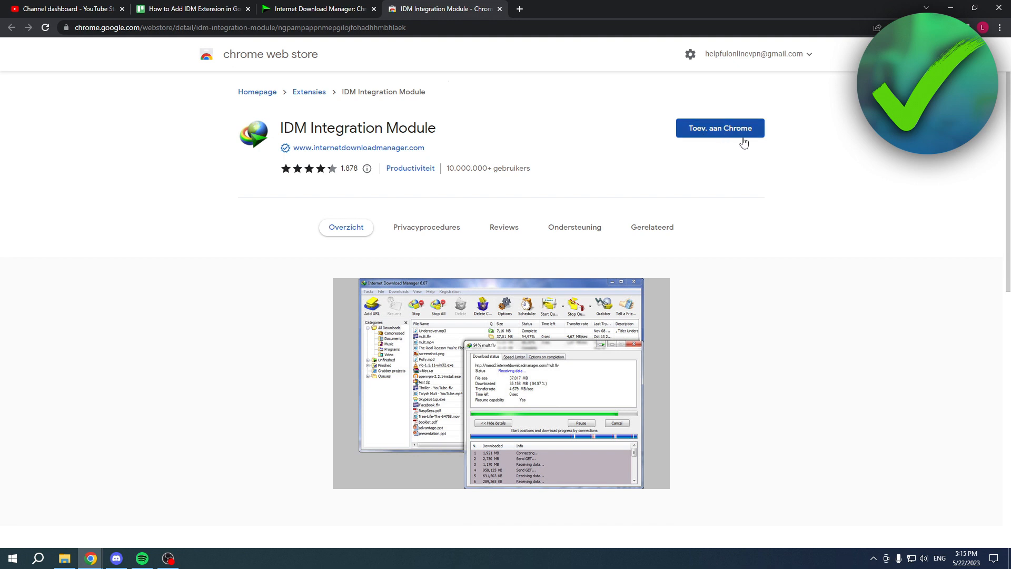